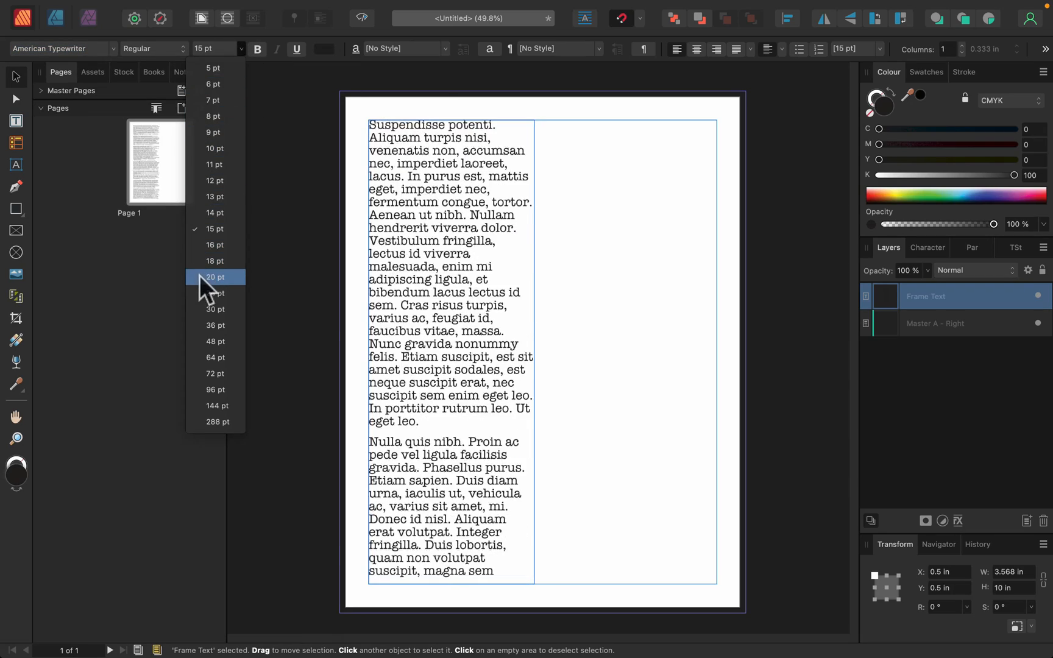
- Make the frame's placeholder text 16 pt from the context toolbar size list
{"action": "left_click", "coordinate": [214, 245]}
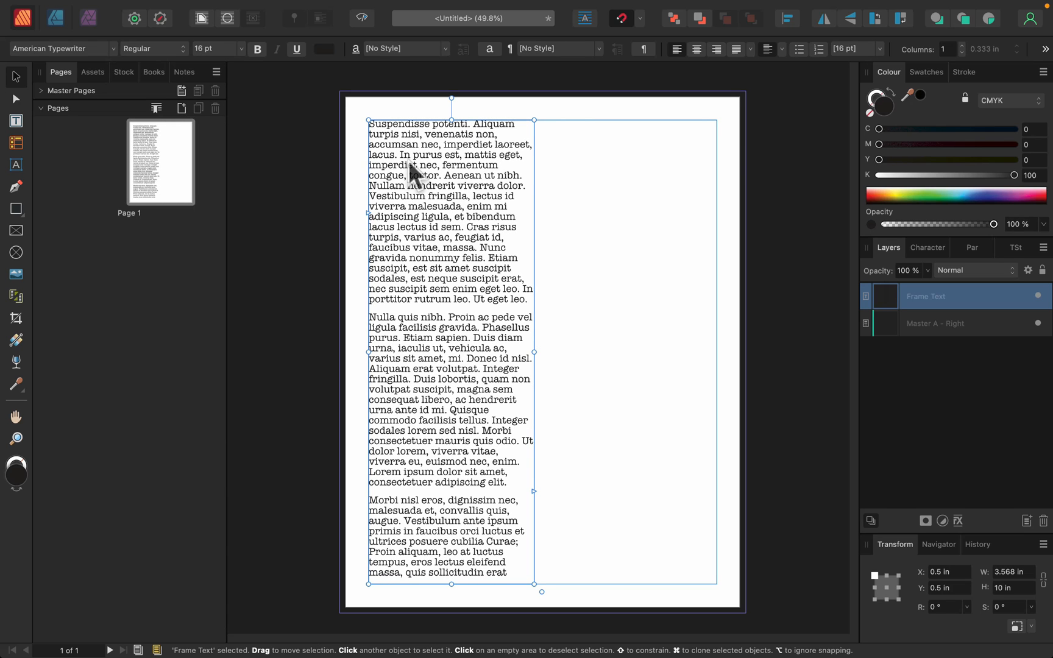